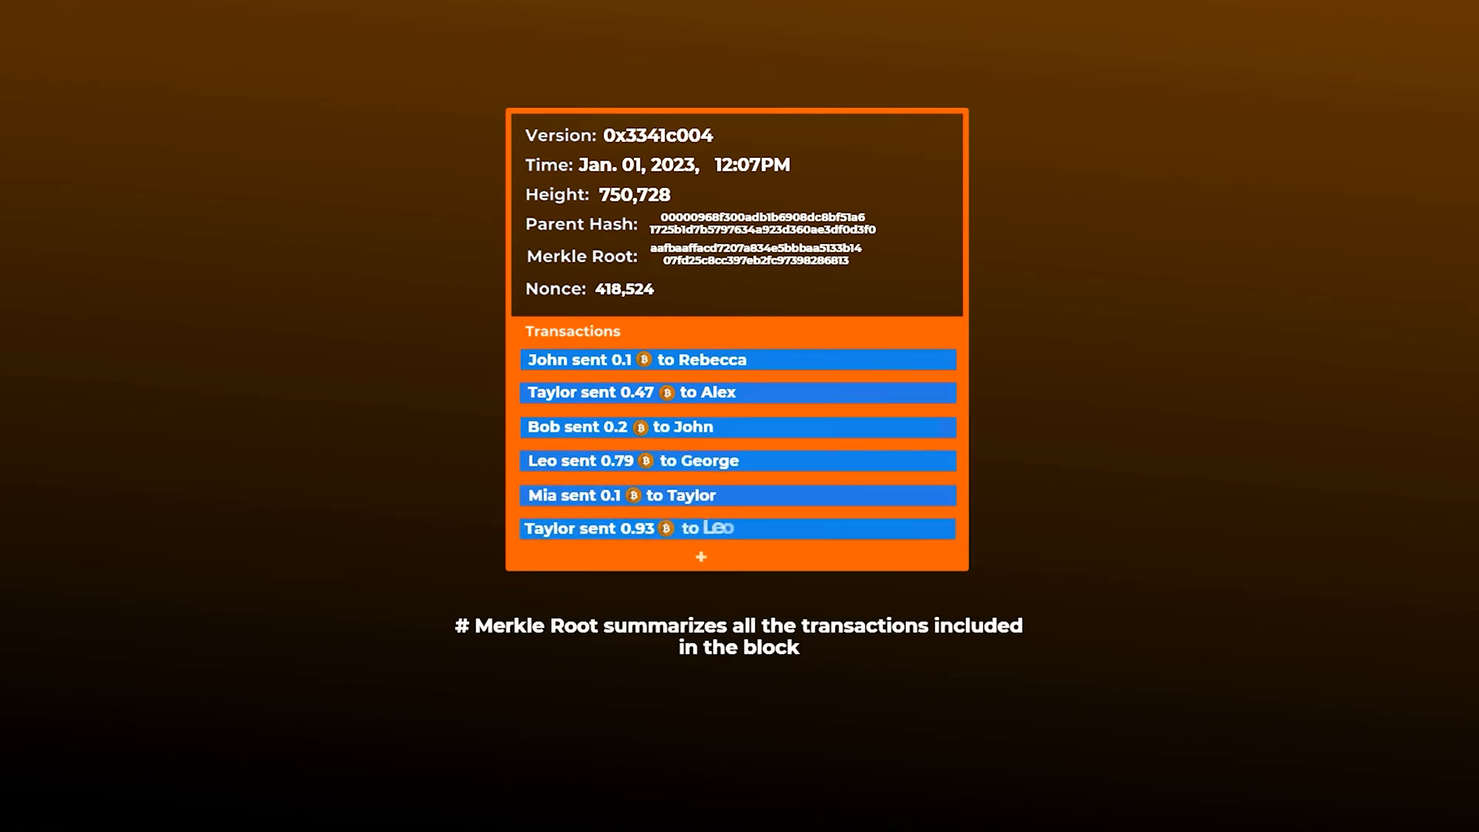
left_click(700, 556)
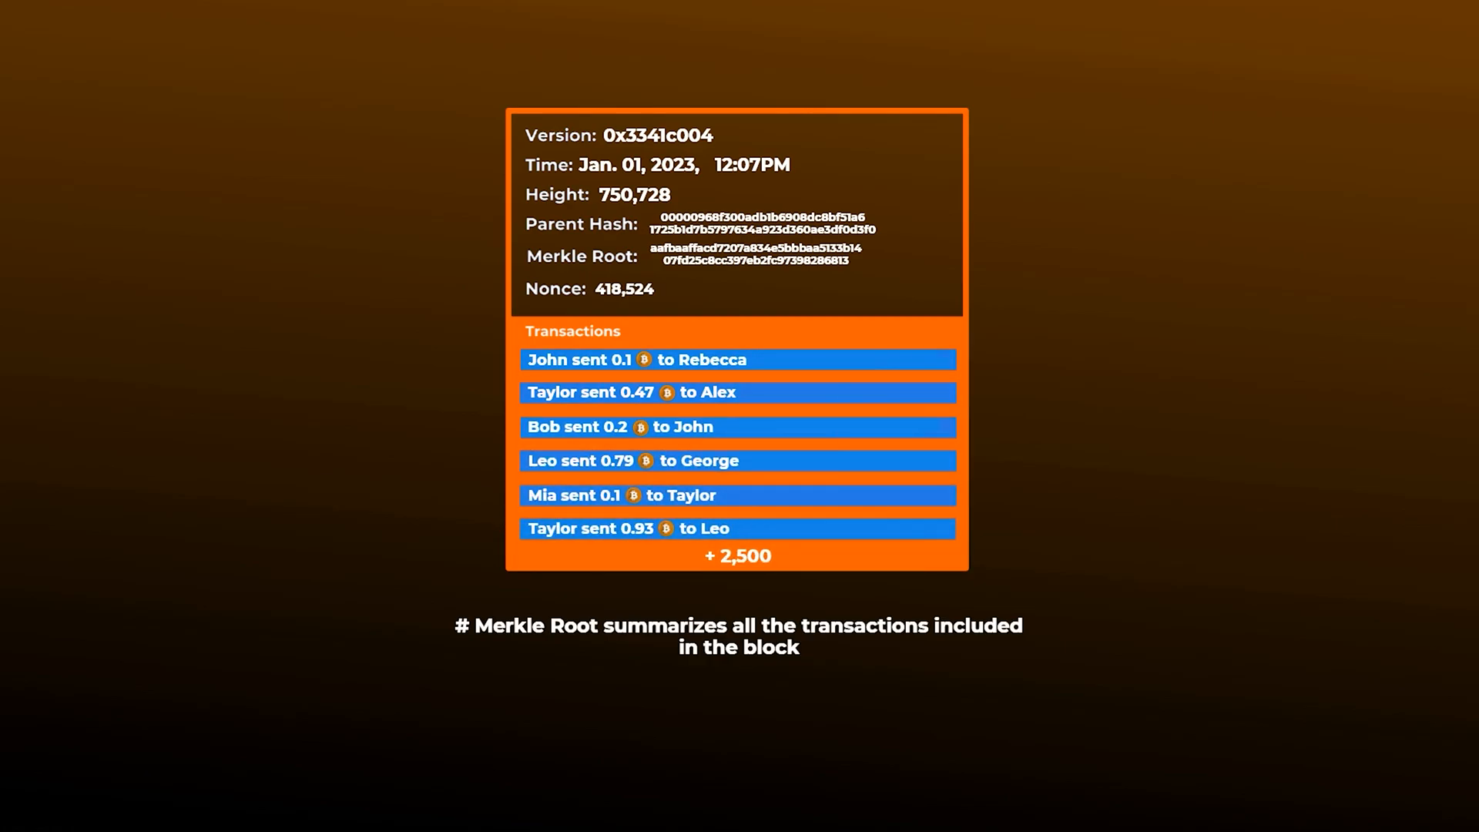